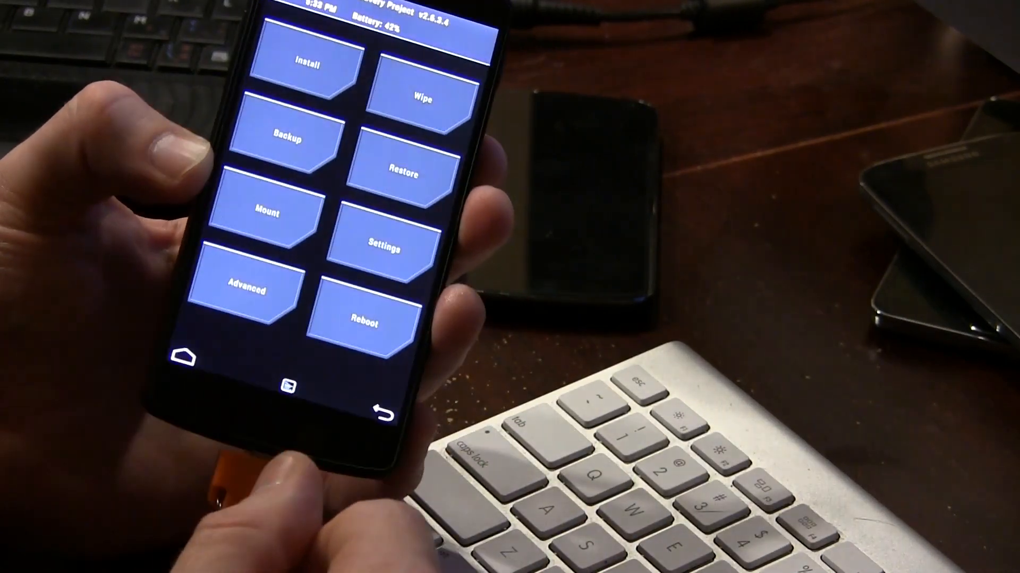
Step: Open TWRP's Install browser and navigate to the Nexus 5 ROMs folder on USB-OTG
click(302, 64)
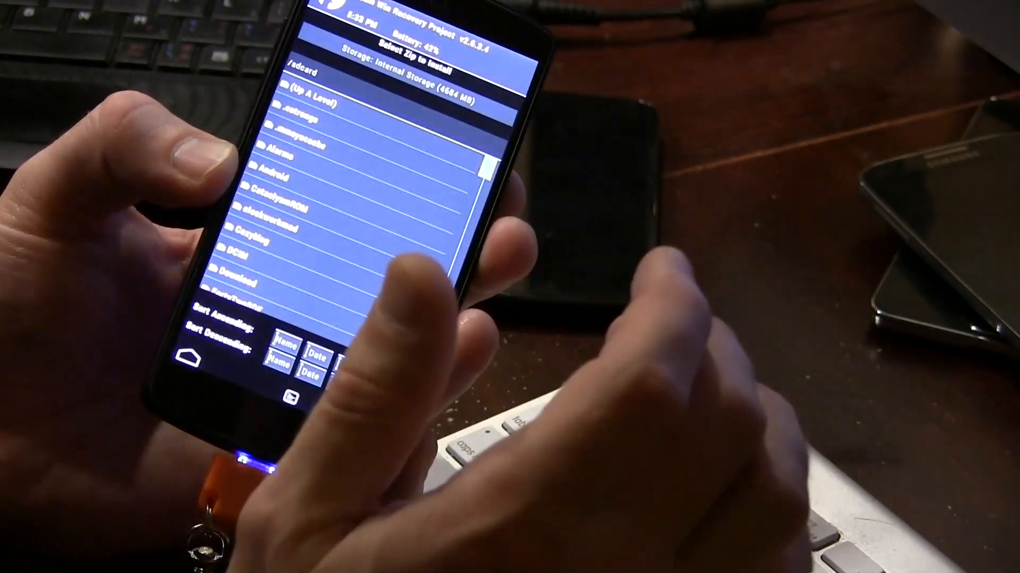
scroll(down, 3)
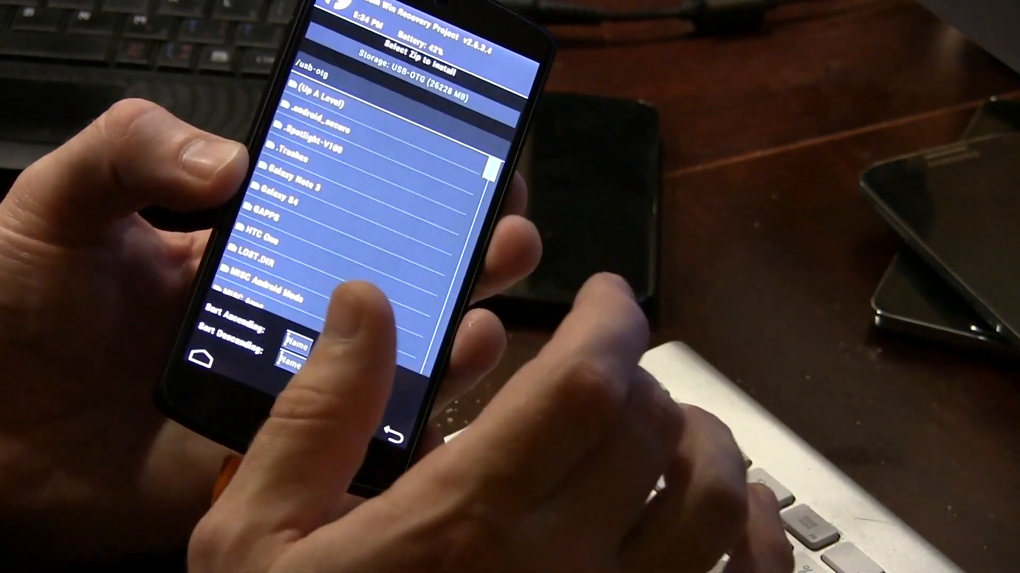
scroll(down, 3)
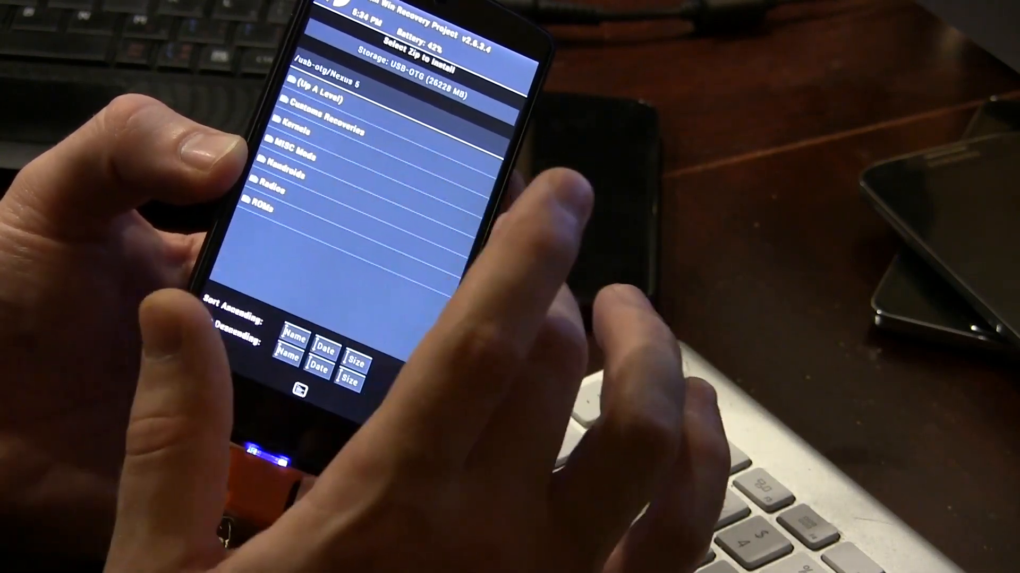
click(261, 205)
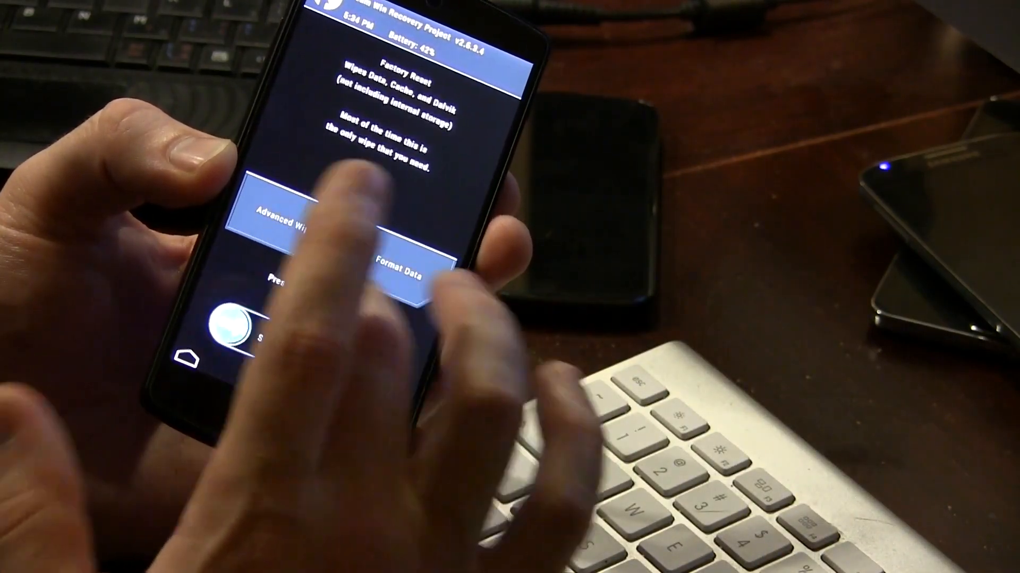
Step: Start the factory reset wipe of data, cache and Dalvik
click(279, 213)
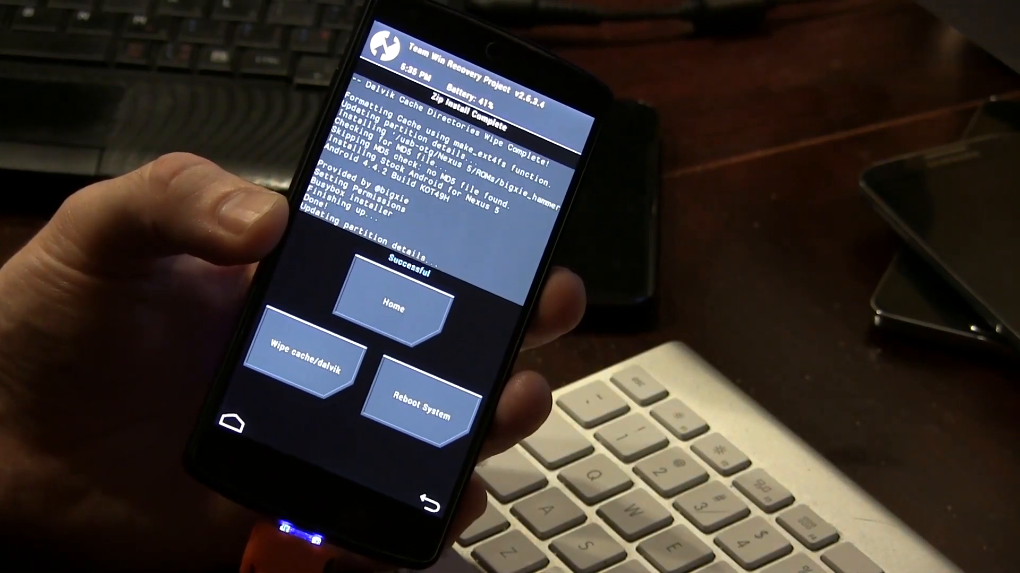
Step: Reboot the Nexus 5 from the install-complete screen into Android
click(426, 417)
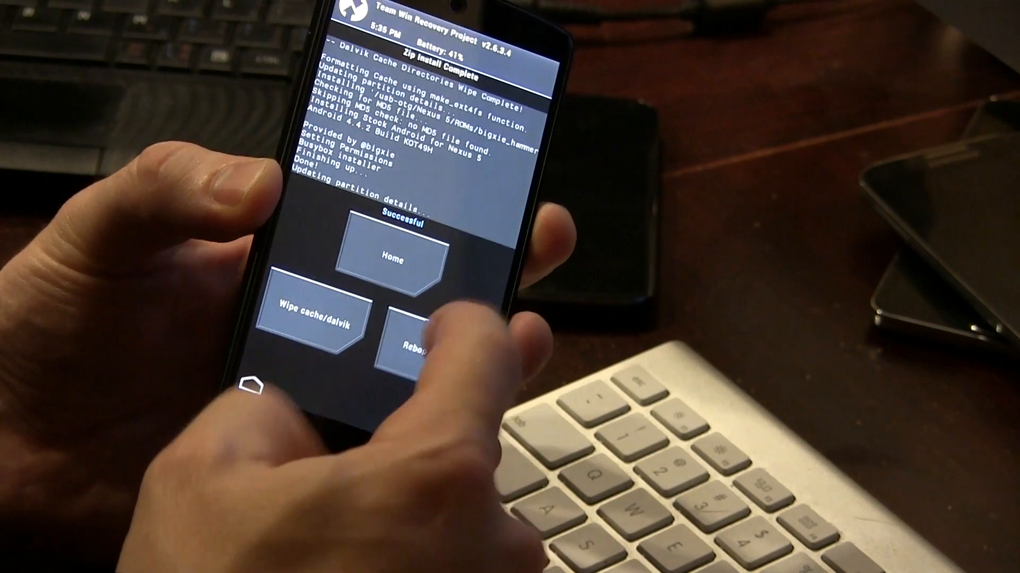
click(419, 332)
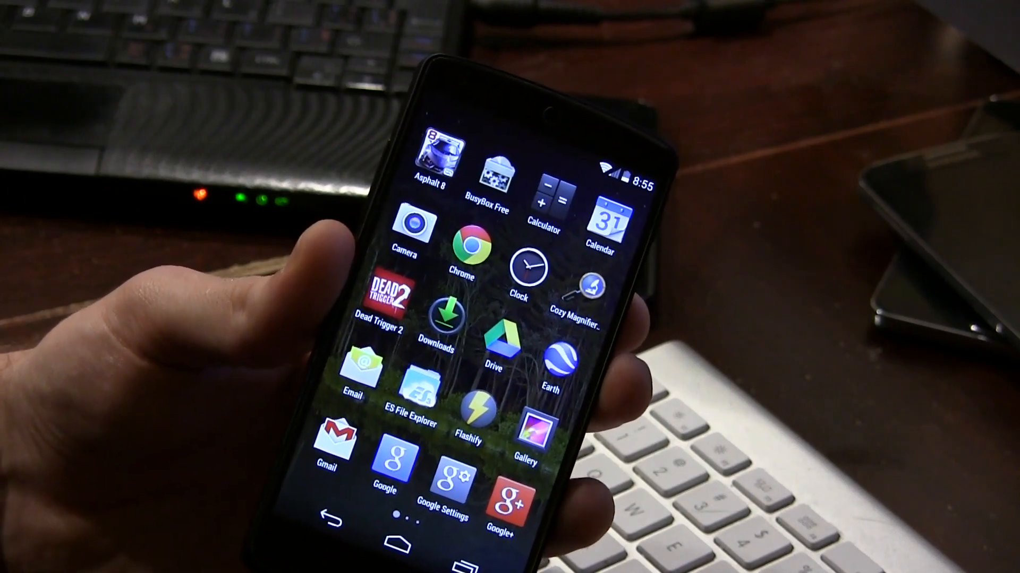
Step: Open Settings and go to About phone to check the Android version
scroll(left, 3)
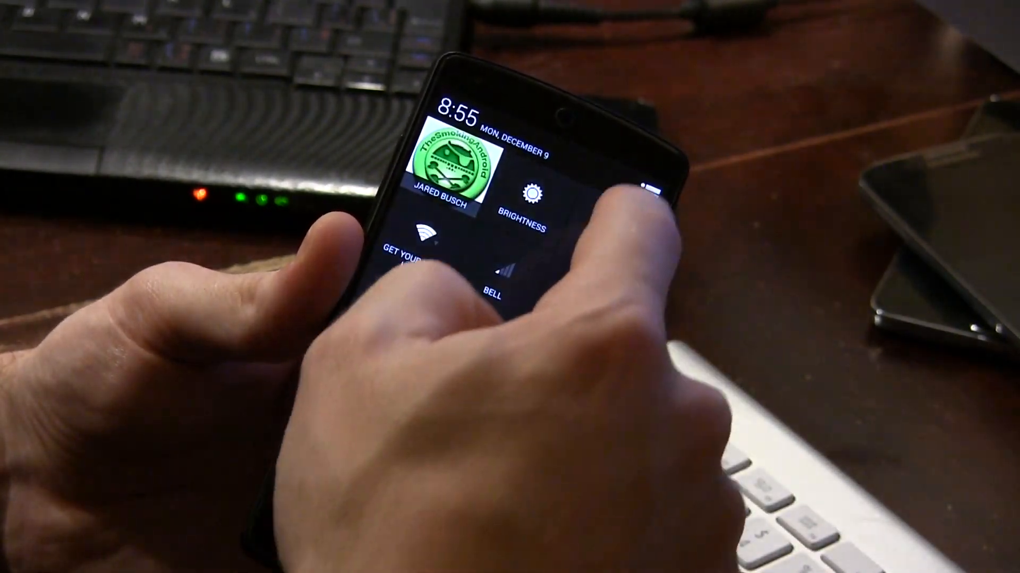
click(527, 188)
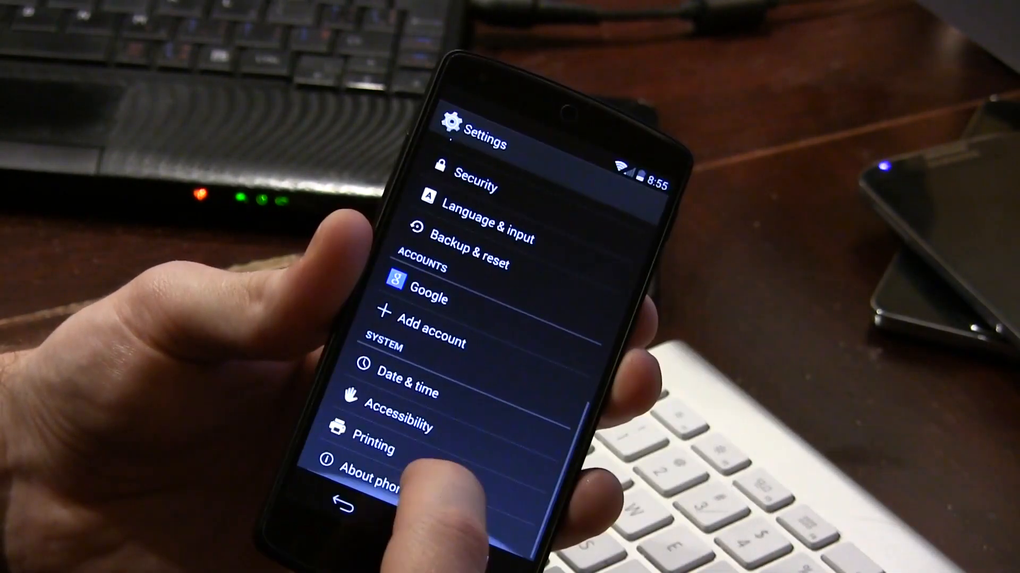
click(377, 469)
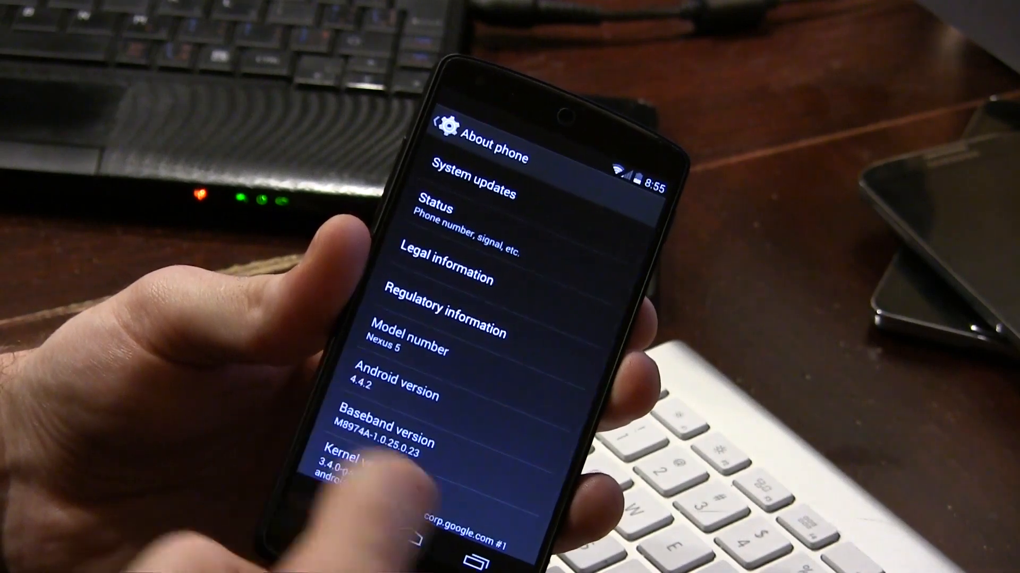